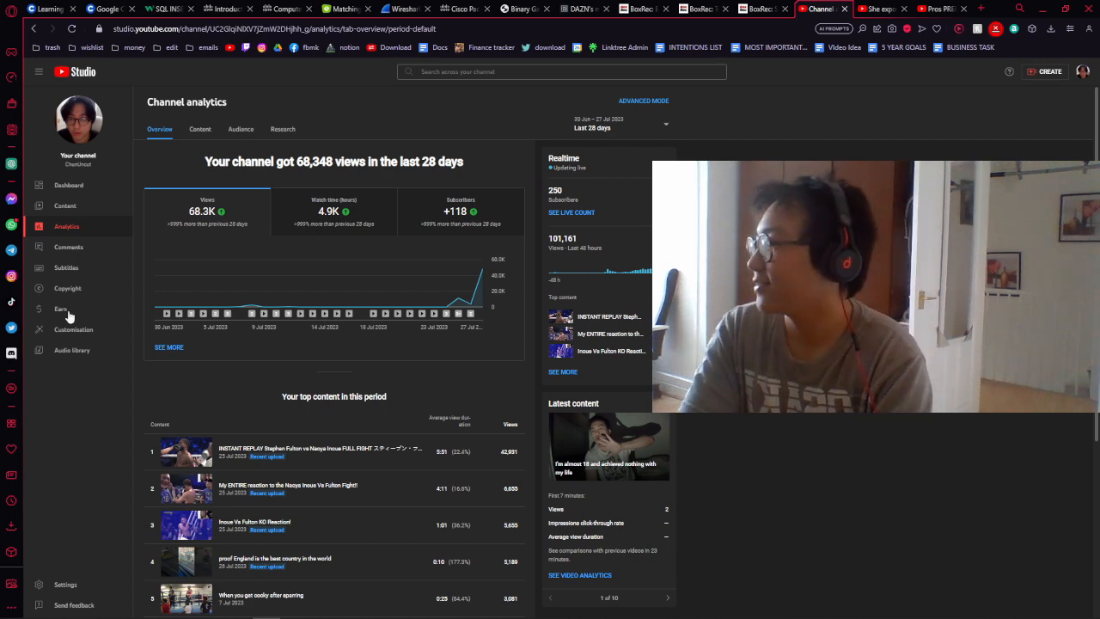
Show the Earn page's Eligibility section with the channel's monetization progress.
{"action": "left_click", "coordinate": [60, 309]}
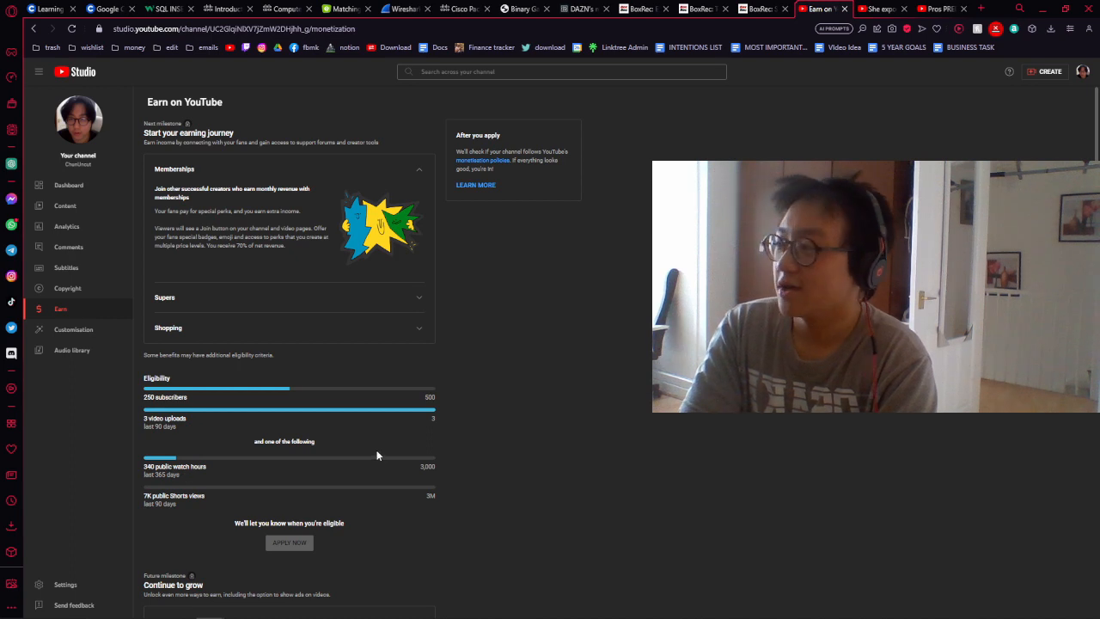
{"action": "mouse_move", "coordinate": [252, 467]}
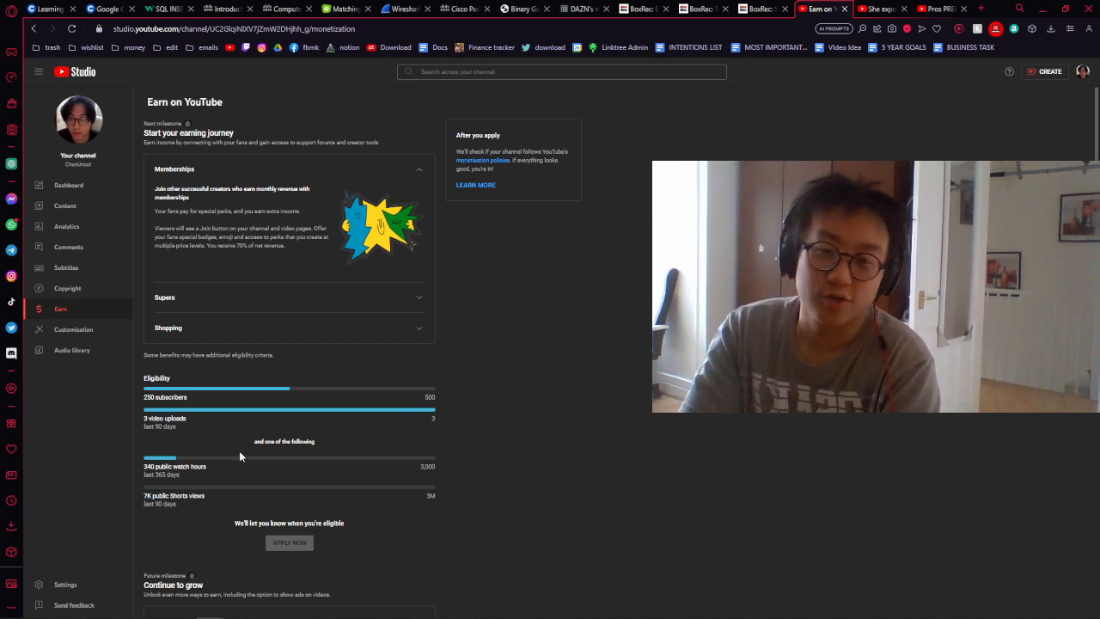
{"action": "mouse_move", "coordinate": [451, 397]}
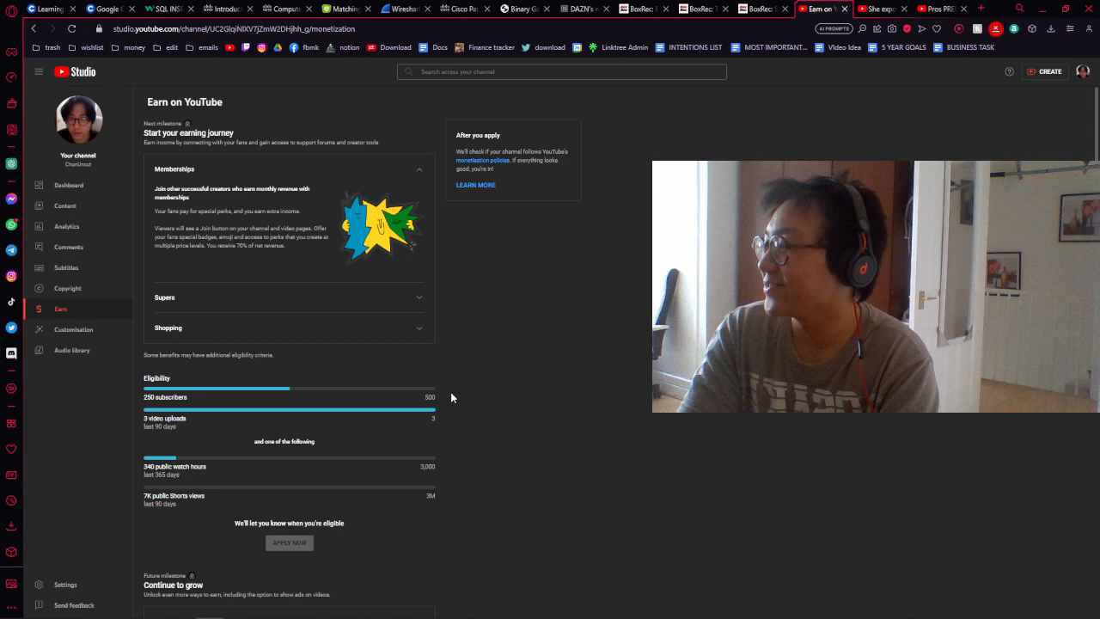
{"action": "scroll", "scroll_direction": "down", "scroll_amount": 3}
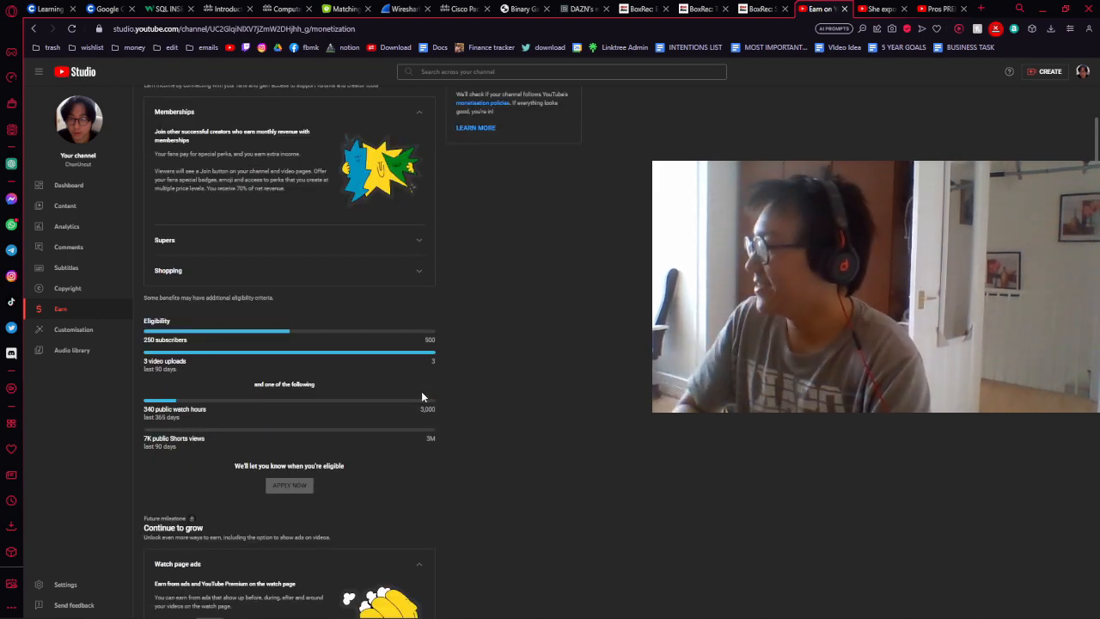
{"action": "mouse_move", "coordinate": [443, 369]}
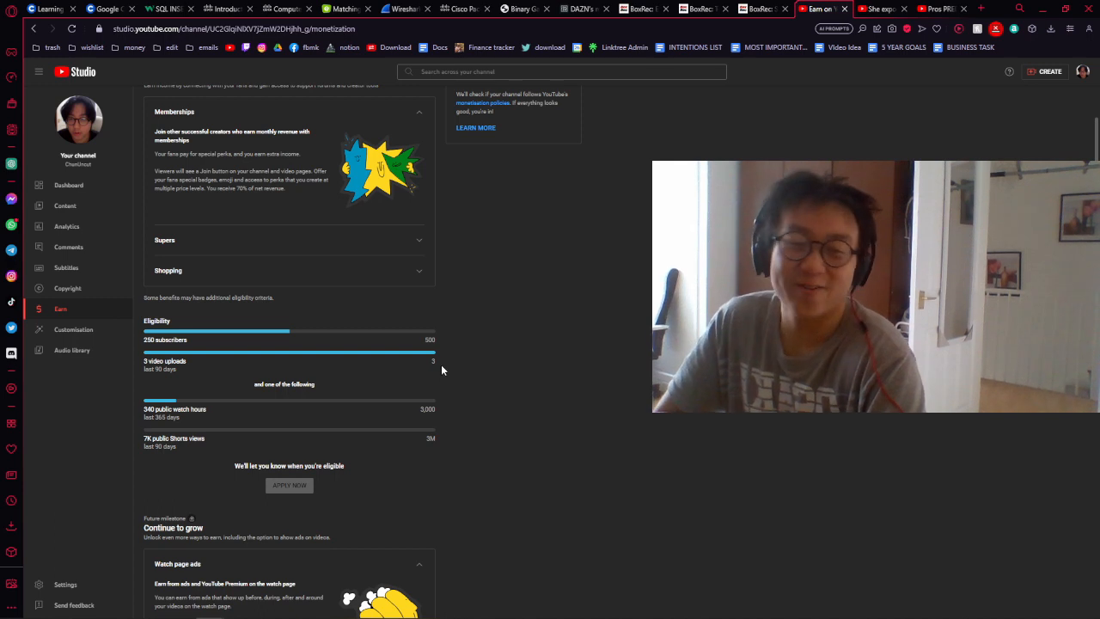
{"action": "mouse_move", "coordinate": [92, 217]}
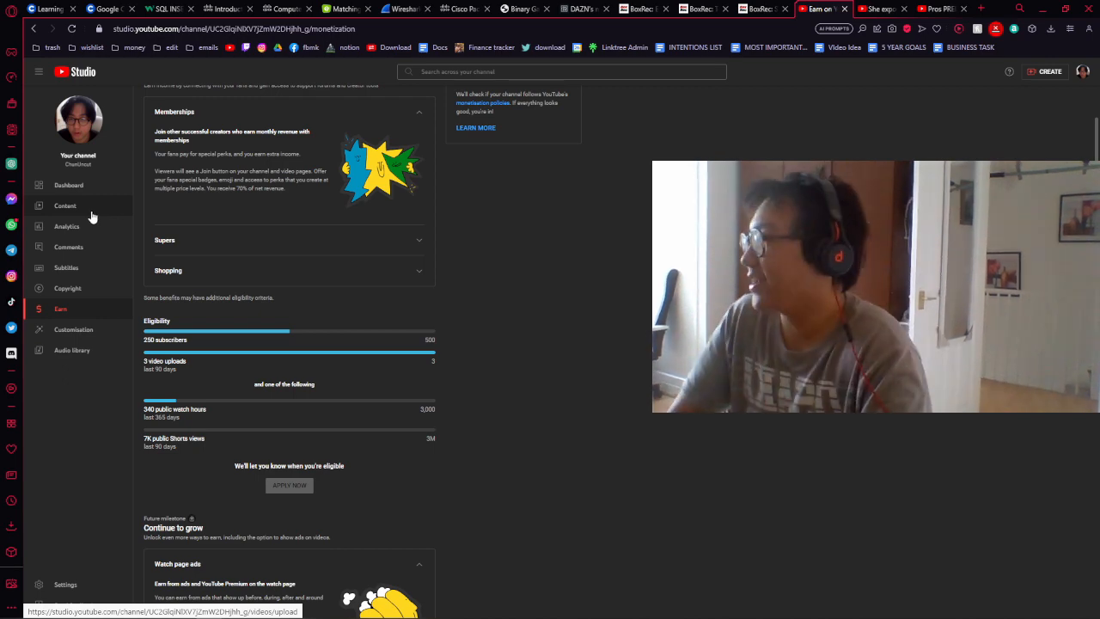
Show the Analytics Overview with views, watch time and subscribers for the last 28 days.
{"action": "left_click", "coordinate": [65, 227]}
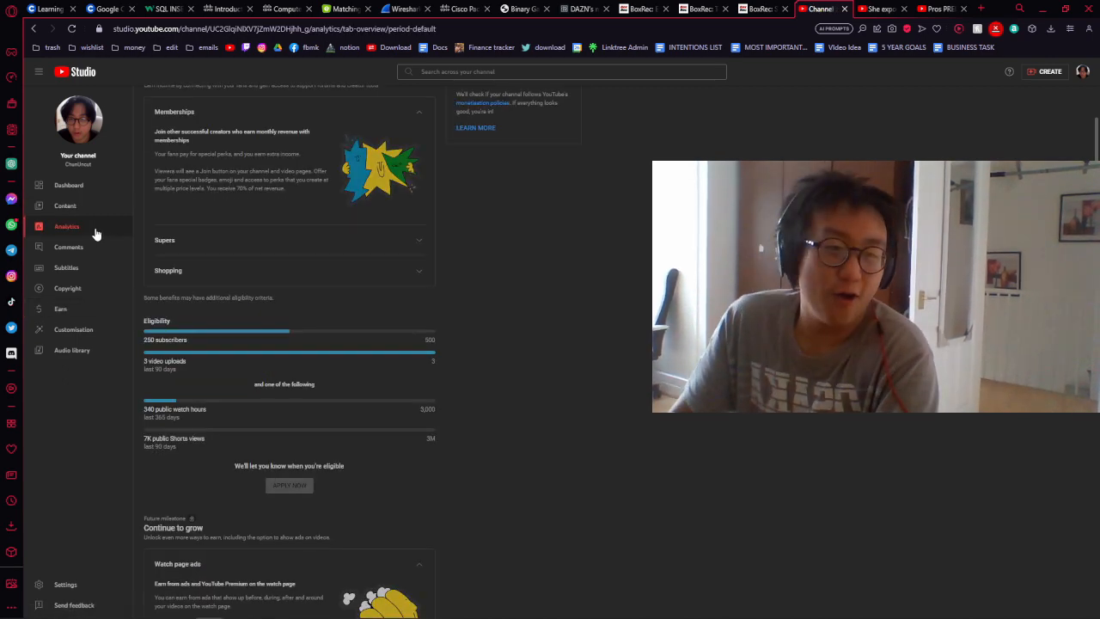
{"action": "left_click", "coordinate": [66, 227]}
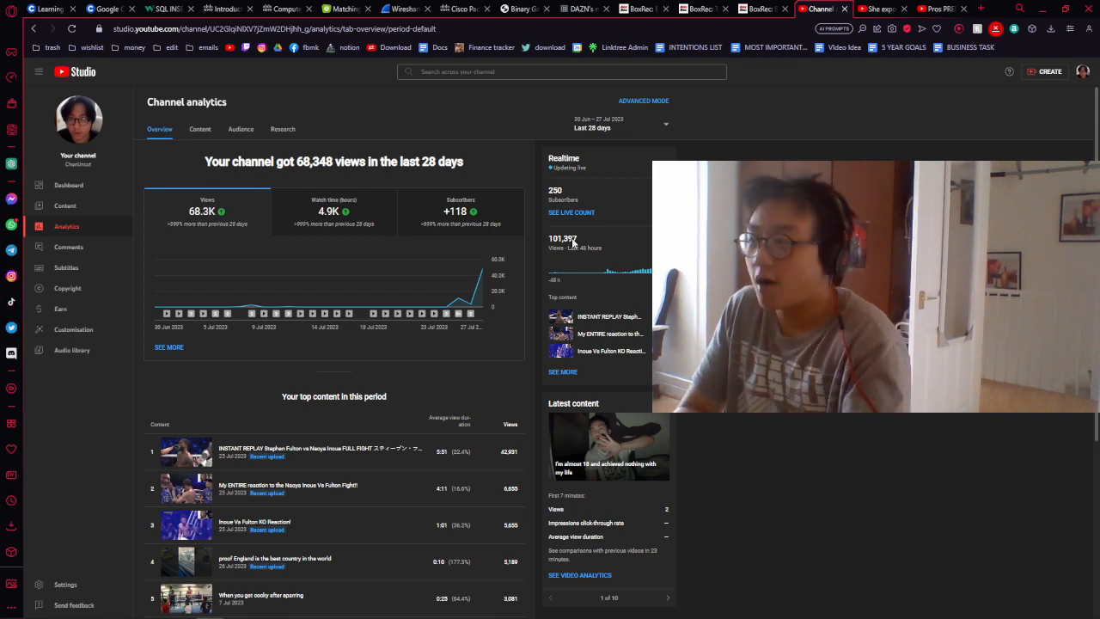
{"action": "scroll", "scroll_direction": "down", "scroll_amount": 3}
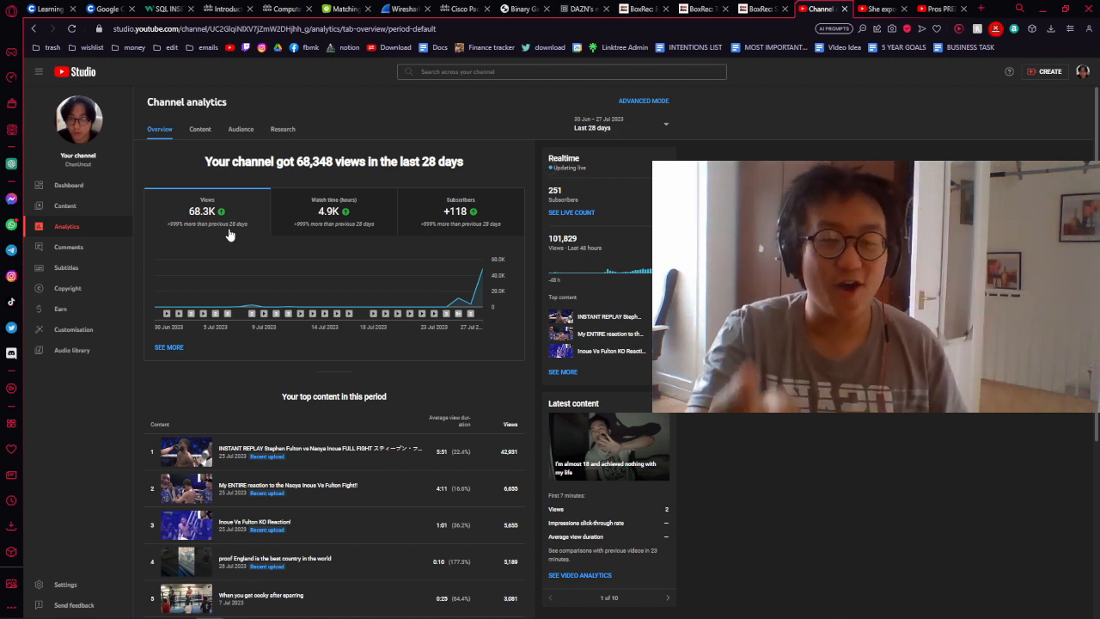
{"action": "mouse_move", "coordinate": [230, 233]}
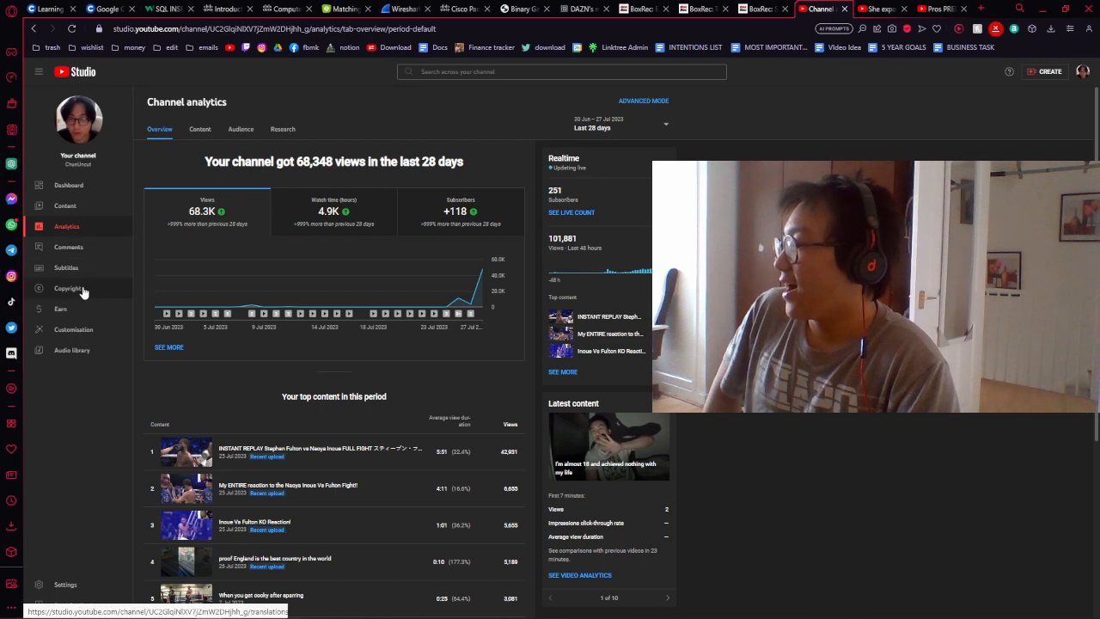
Show the Earn page's eligibility progress bars for subscribers, uploads and watch hours again.
{"action": "left_click", "coordinate": [62, 309]}
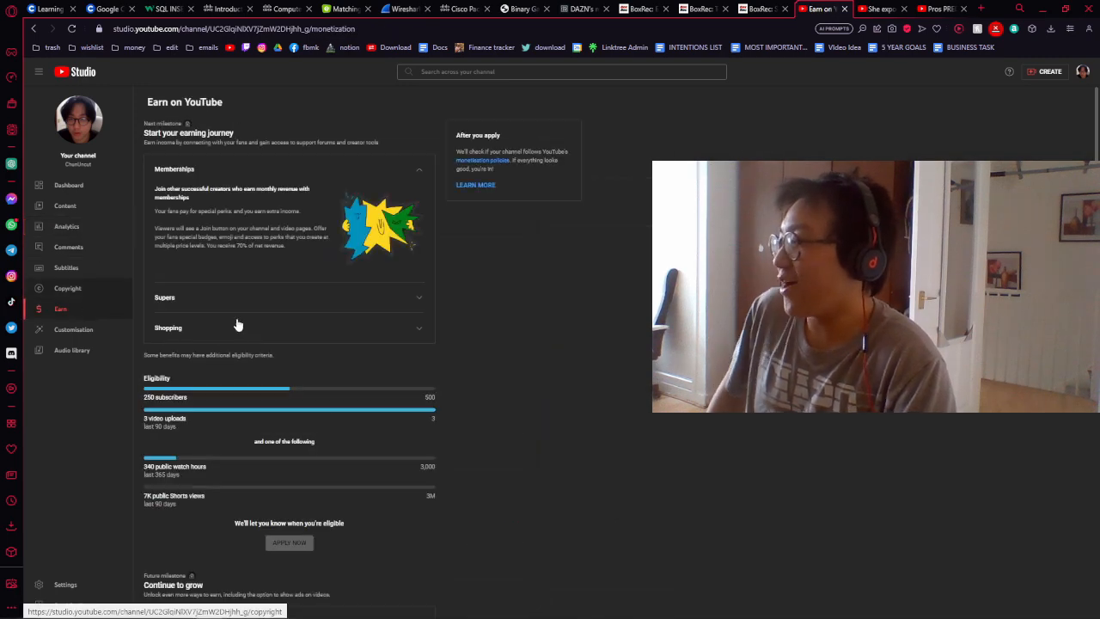
{"action": "scroll", "scroll_direction": "down", "scroll_amount": 3}
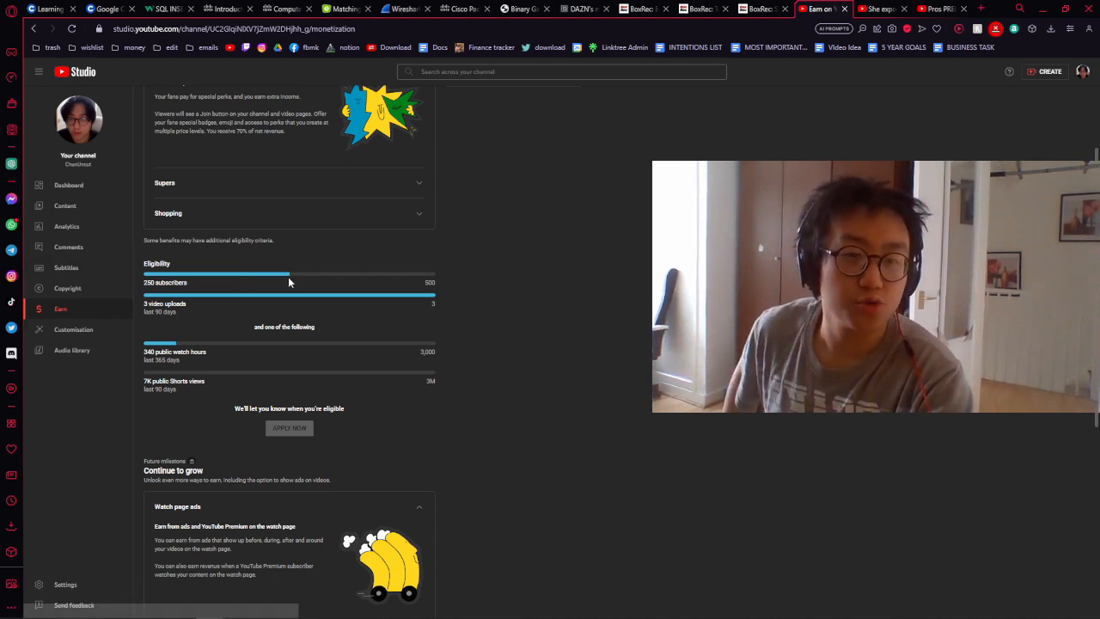
{"action": "mouse_move", "coordinate": [396, 288]}
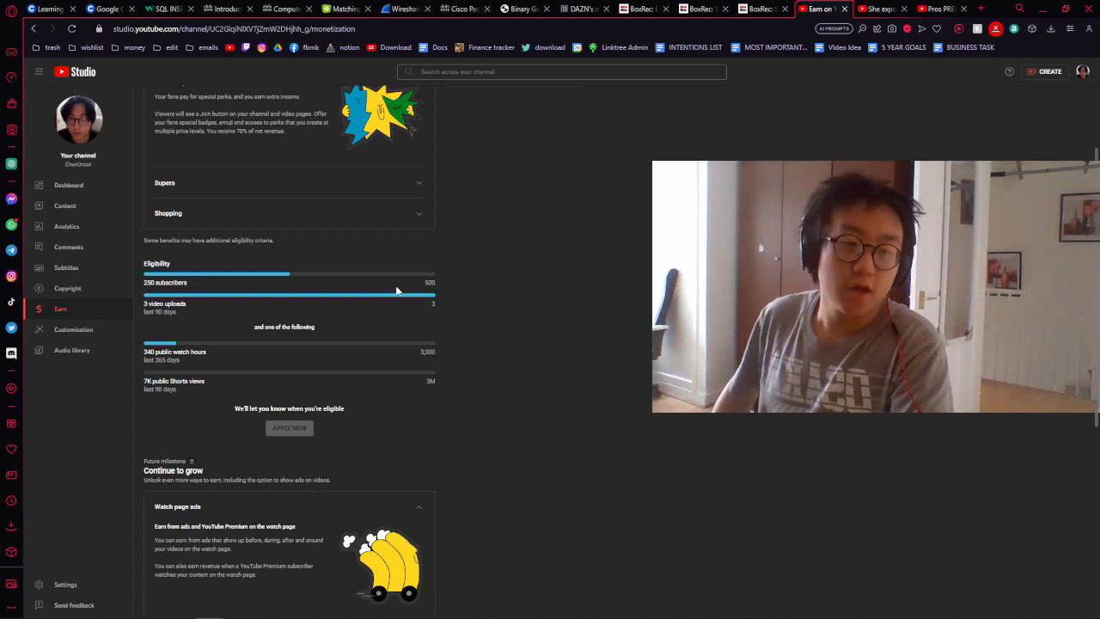